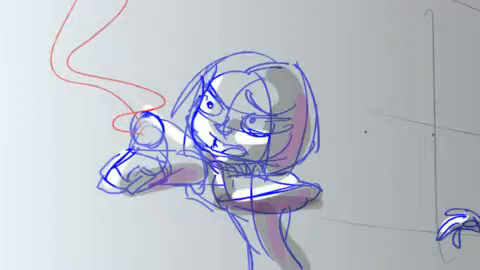
{"action": "type", "text": "WHAT'S THAT THING..."}
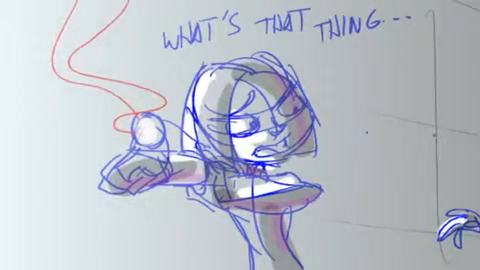